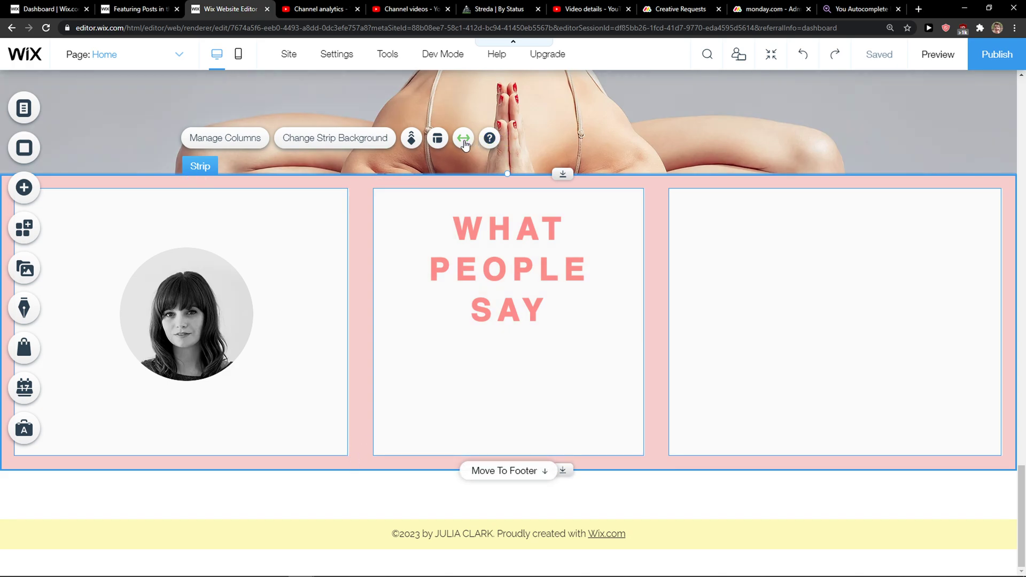
Step: Give the pink testimonials strip 84px side margins in its stretch settings
left_click(463, 138)
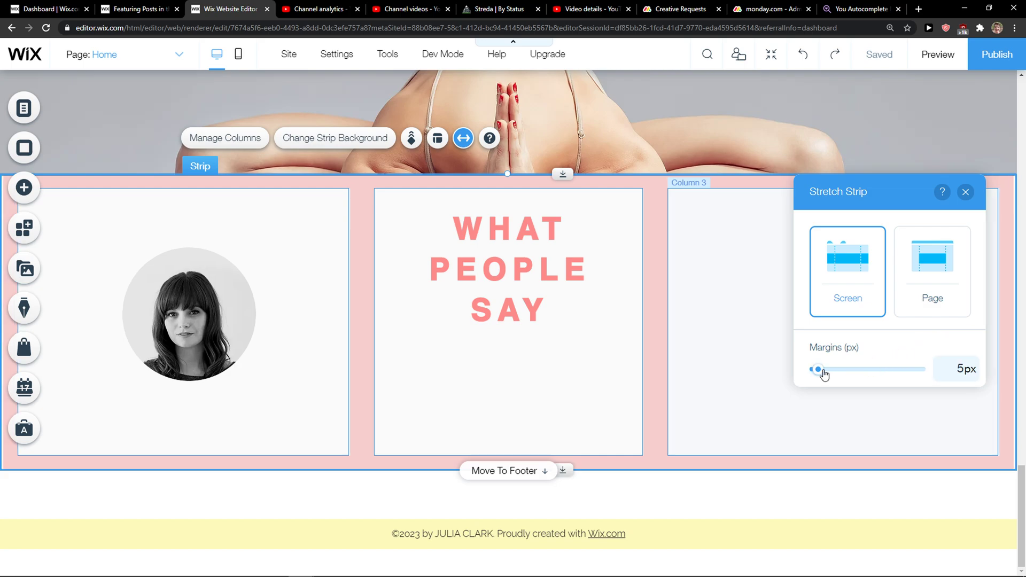
left_click_drag(816, 369, 861, 369)
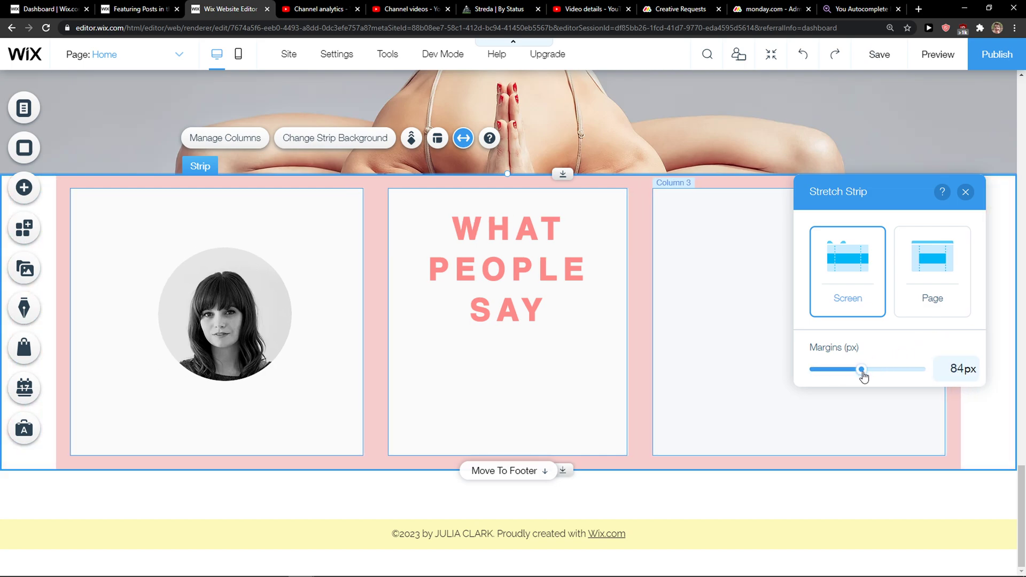
Step: Switch the strip to page width, then back to full-screen stretch with 0px margins
left_click(932, 271)
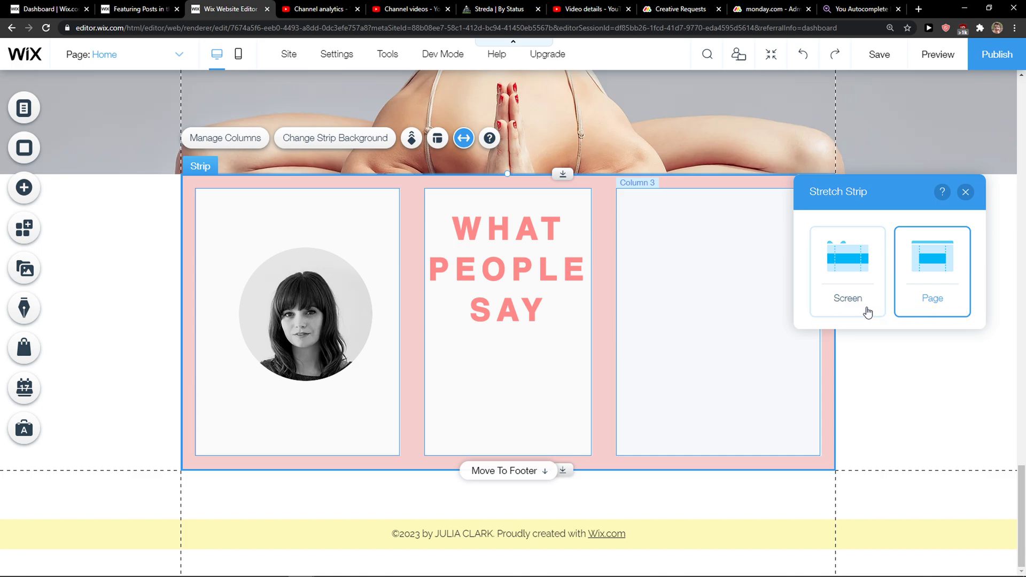
mouse_move(864, 313)
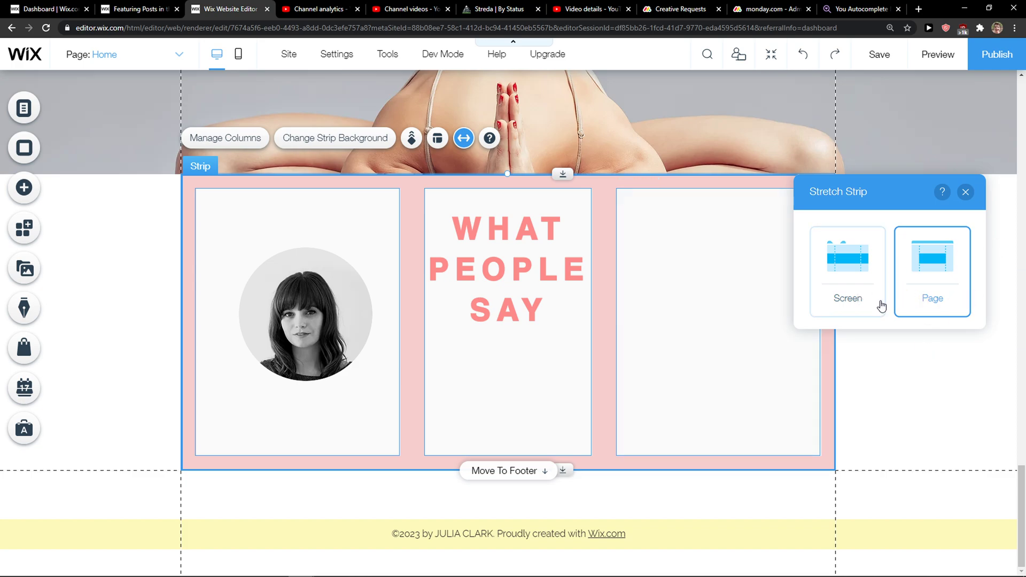
left_click(846, 271)
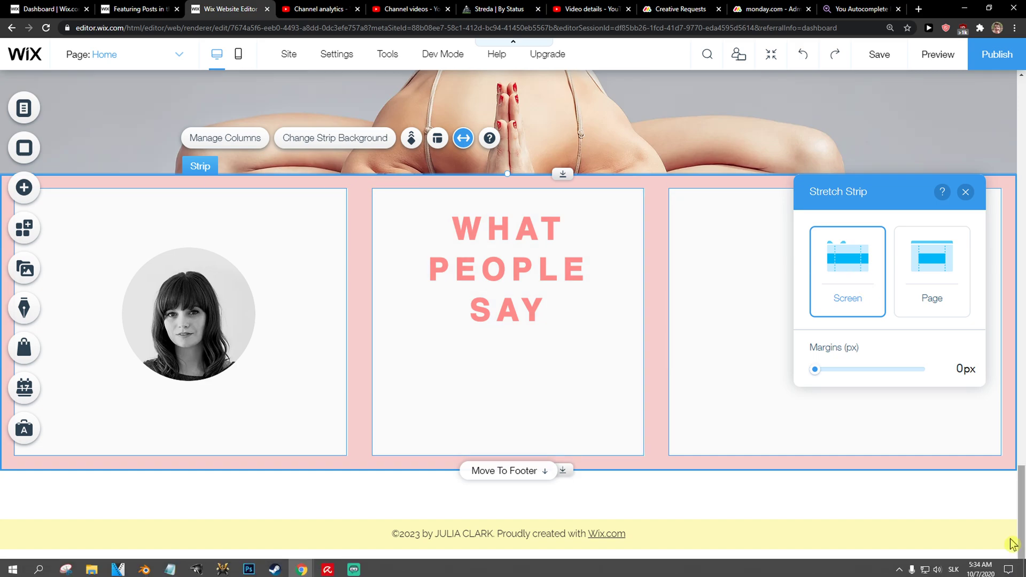
mouse_move(772, 335)
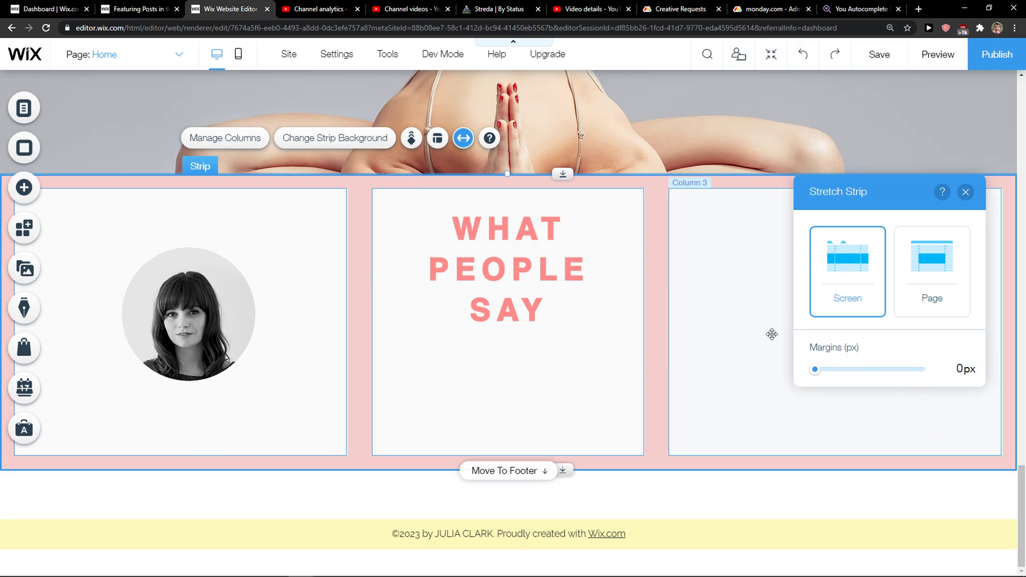